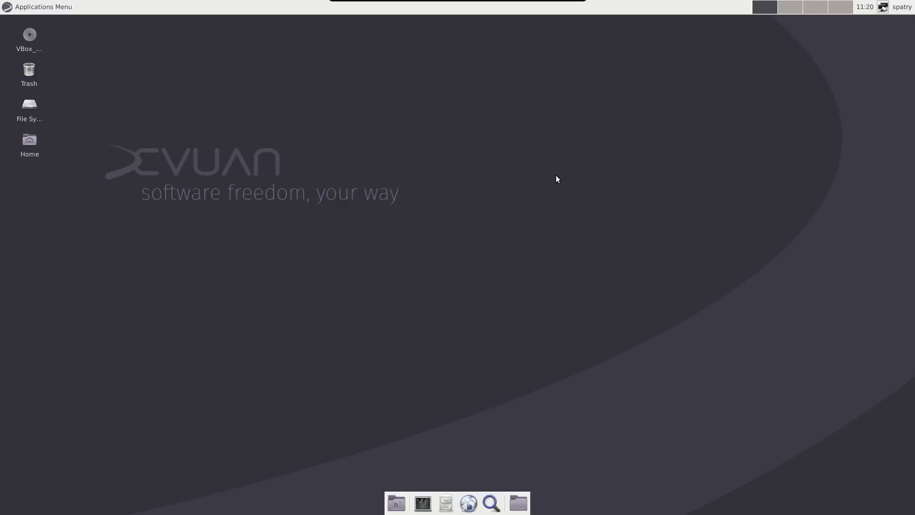
# Step: Bring up the Applications Menu so the Settings submenu and its tools are visible
pyautogui.click(41, 6)
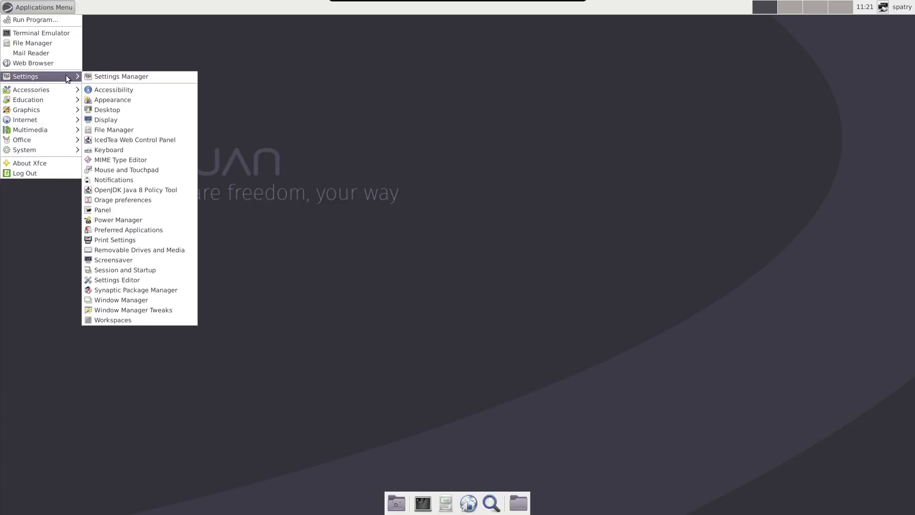
# Step: Launch Settings Manager, then open Desktop Settings from the desktop's context menu
pyautogui.click(120, 75)
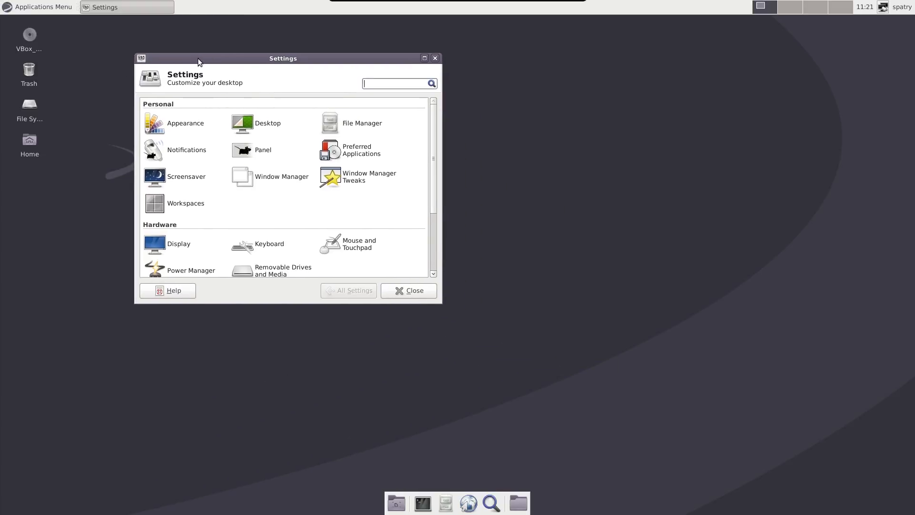
pyautogui.moveTo(334, 152)
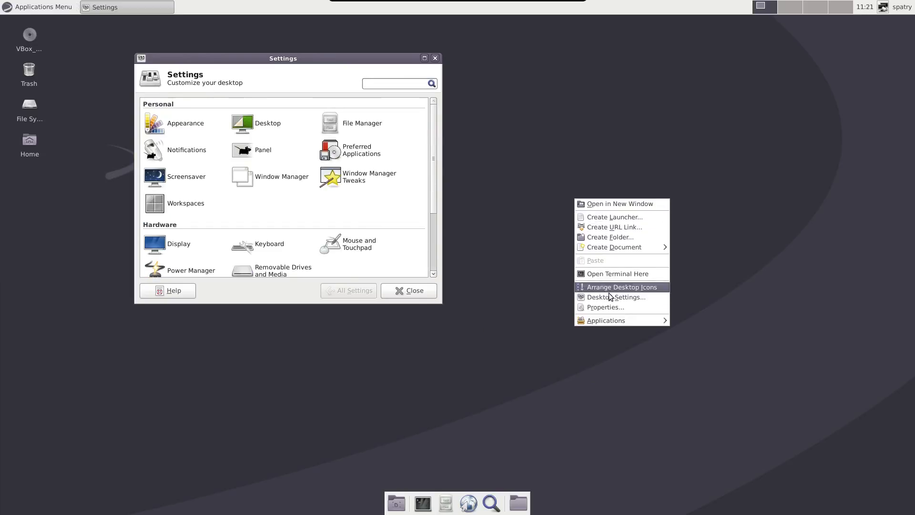
pyautogui.moveTo(614, 297)
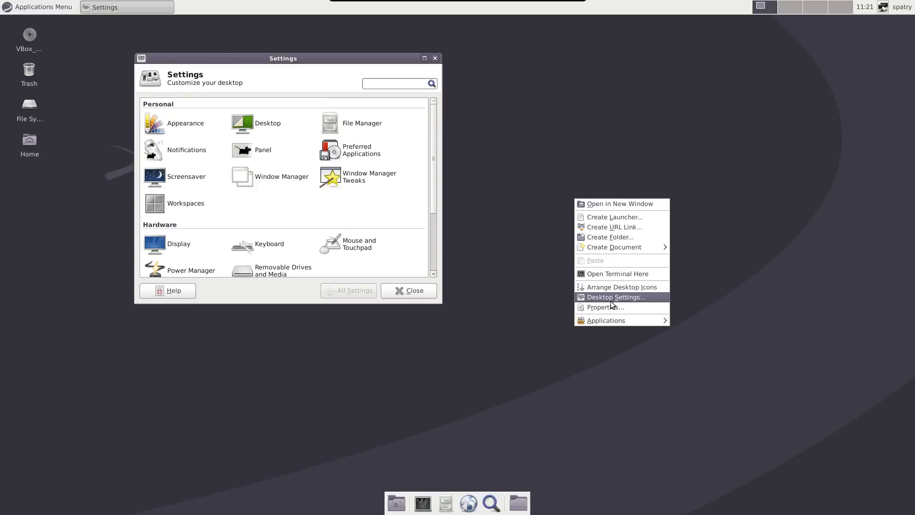
pyautogui.click(613, 297)
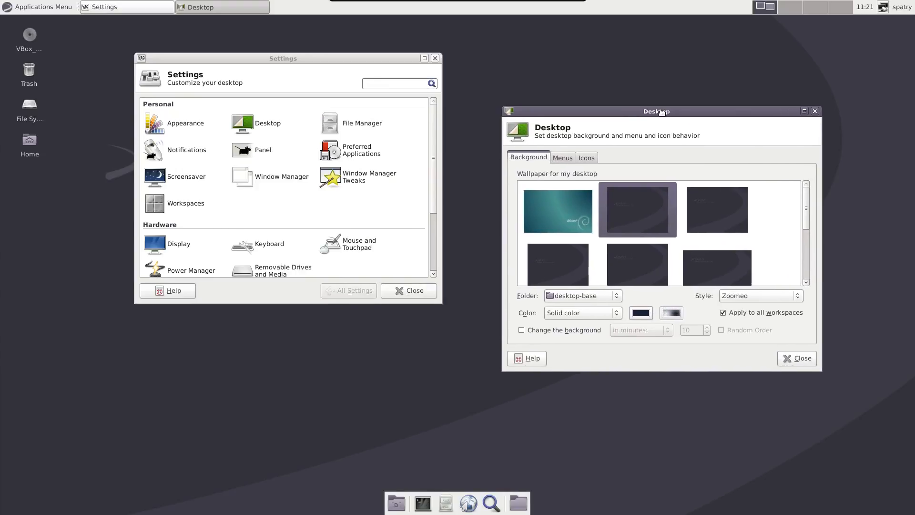
pyautogui.moveTo(663, 116)
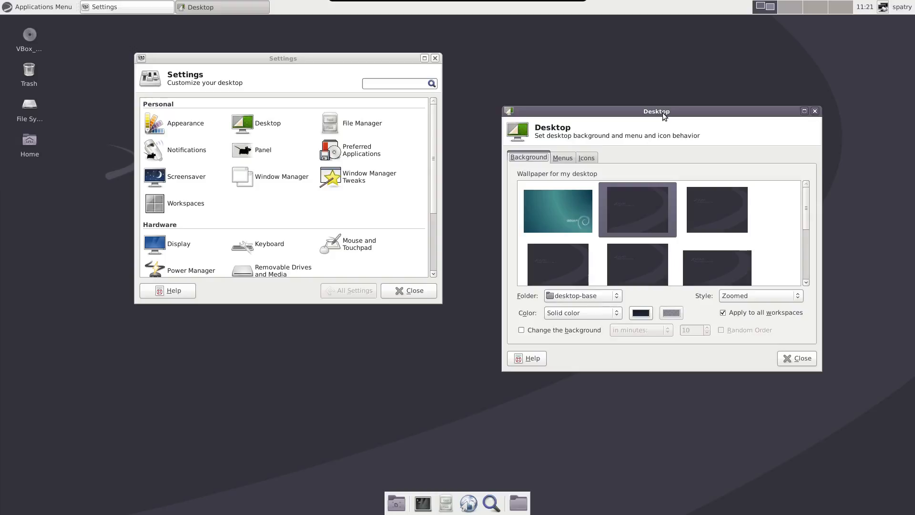
pyautogui.moveTo(336, 51)
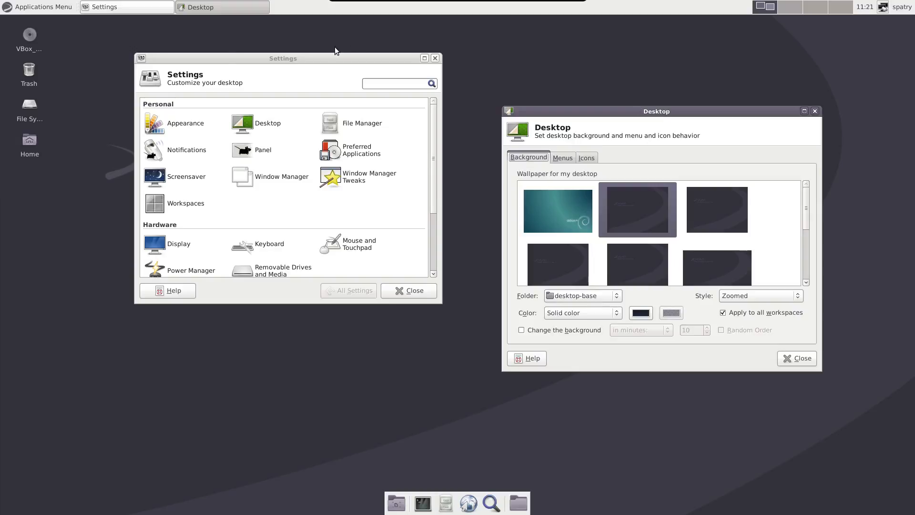
pyautogui.click(41, 6)
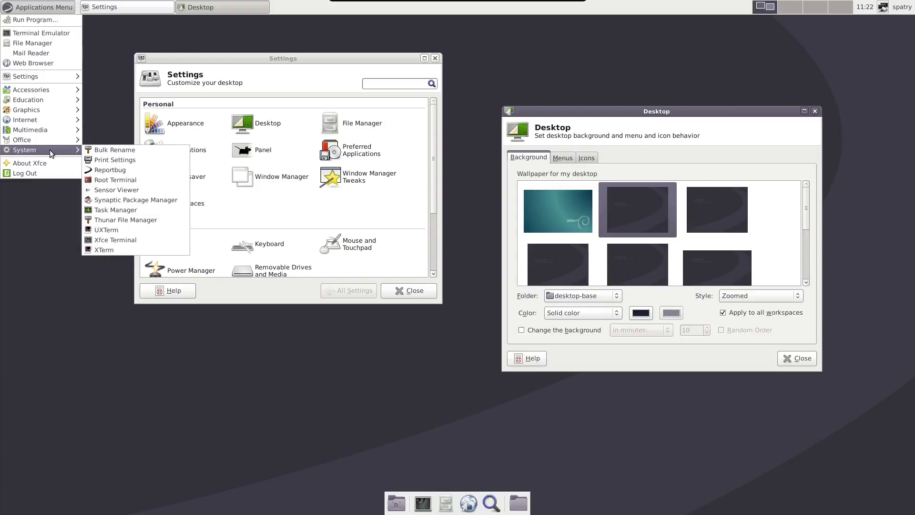
pyautogui.moveTo(117, 190)
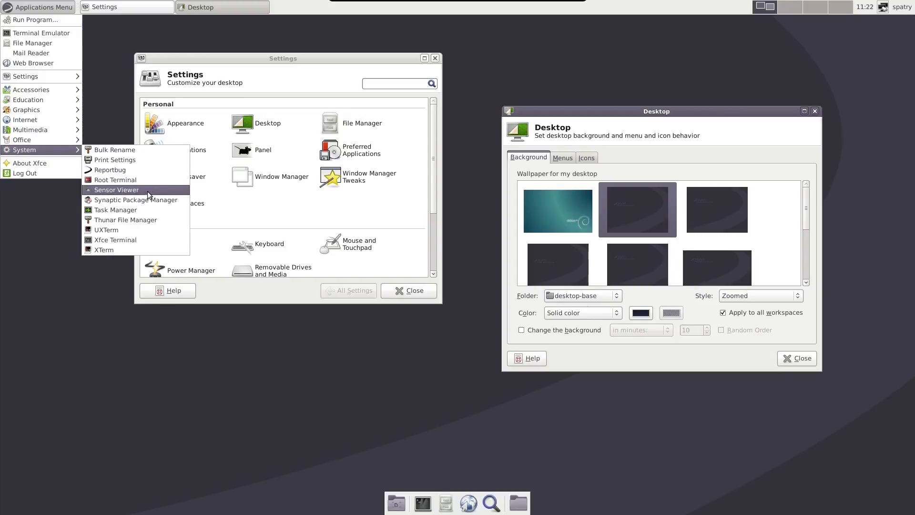
pyautogui.moveTo(136, 170)
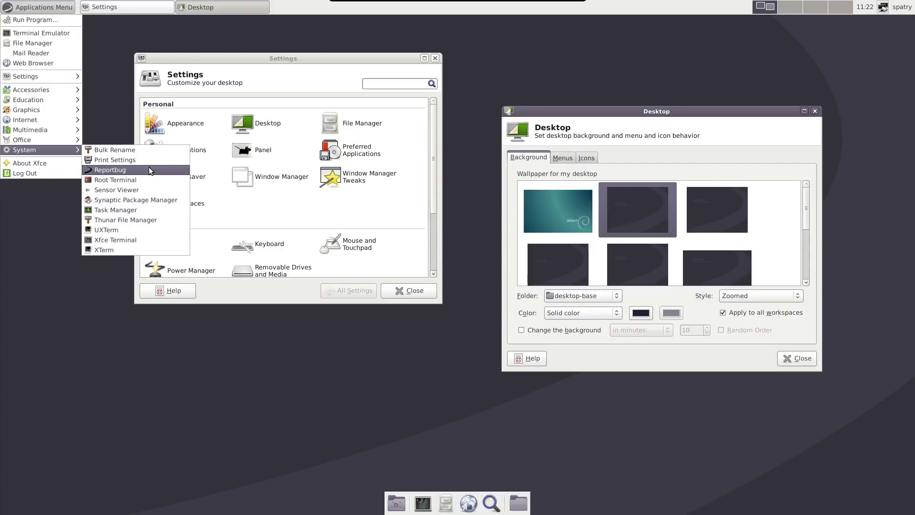
pyautogui.moveTo(174, 291)
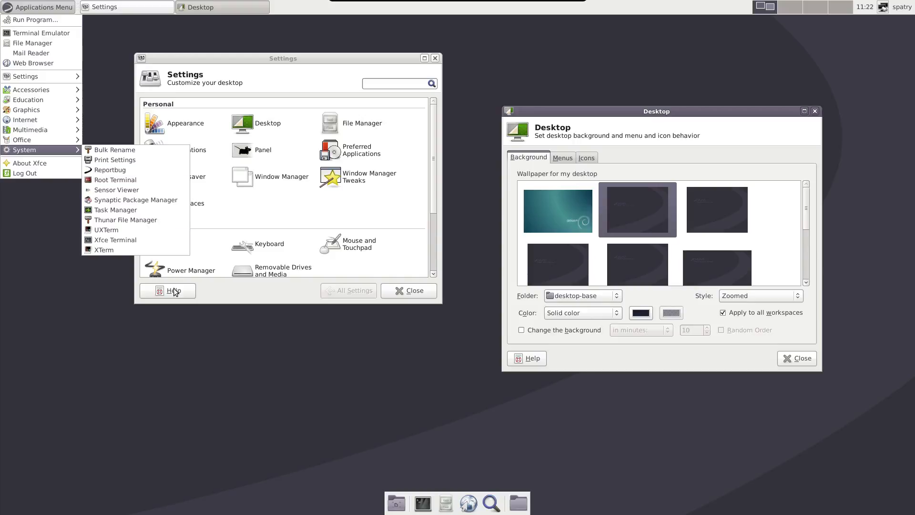
pyautogui.click(272, 401)
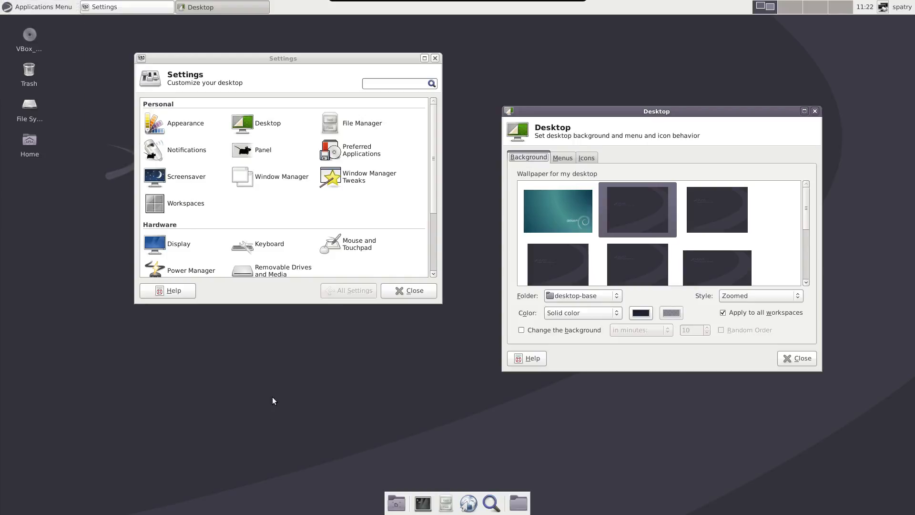
pyautogui.moveTo(586, 162)
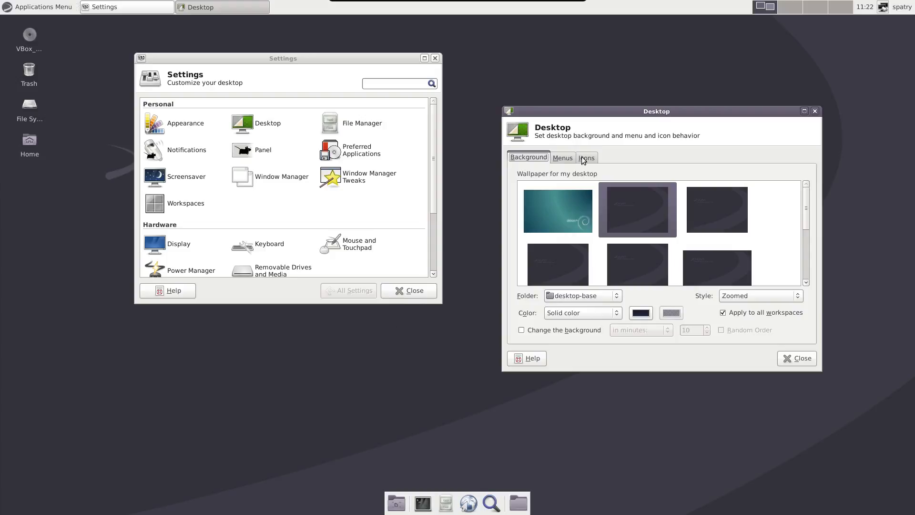